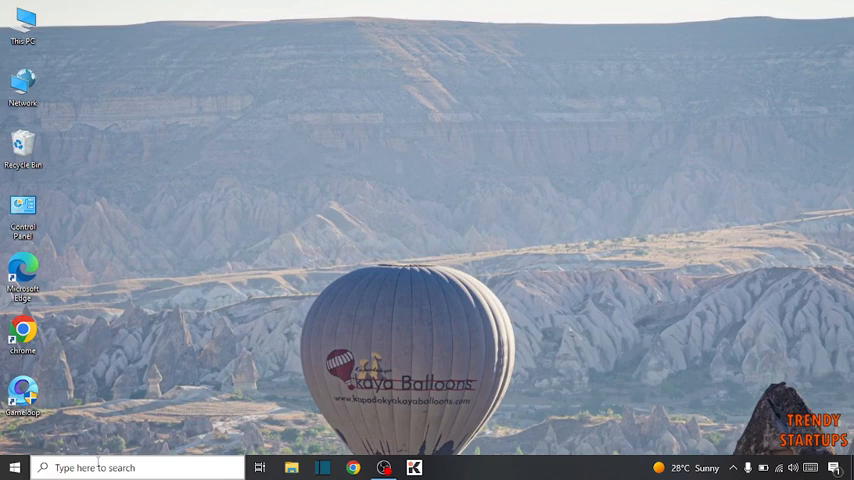
# Launch Windows Settings from the Start menu's gear icon
pyautogui.click(14, 468)
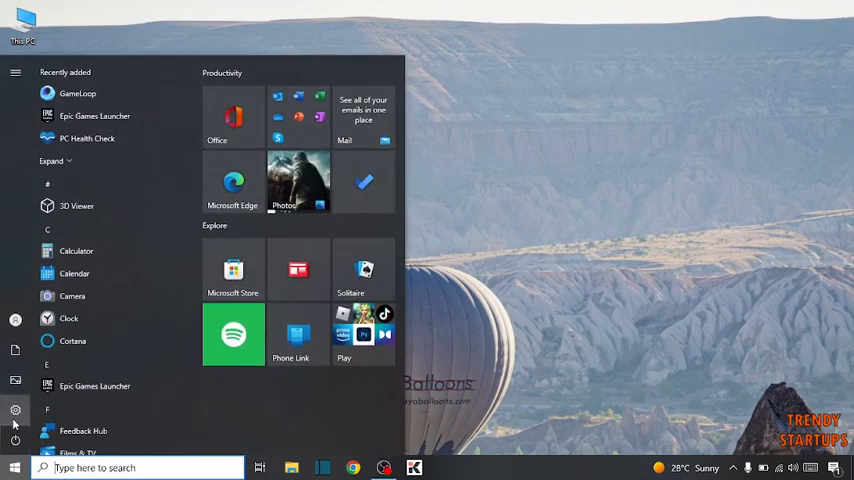
pyautogui.click(14, 410)
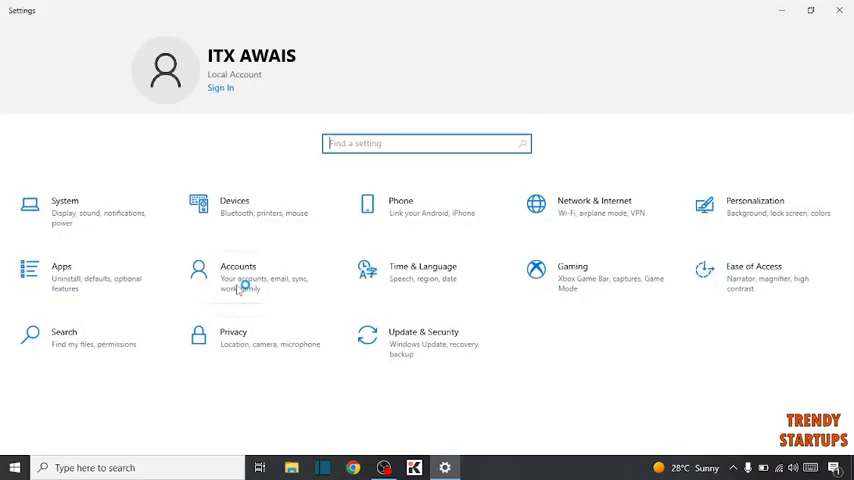
# Expand the Microsoft Store entry in the Apps & features list
pyautogui.click(60, 276)
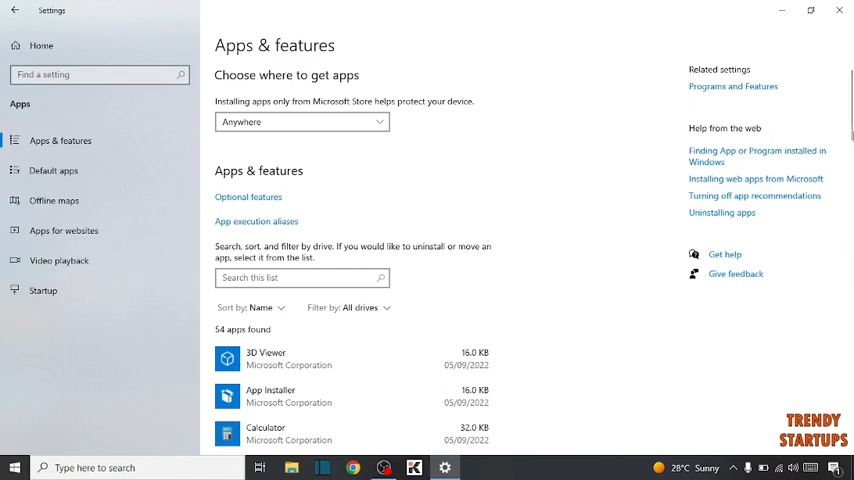
pyautogui.scroll(-3)
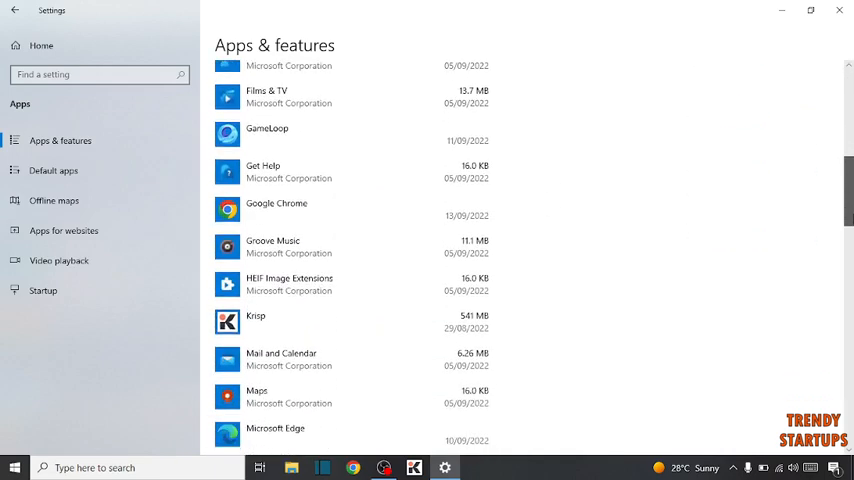
pyautogui.scroll(-3)
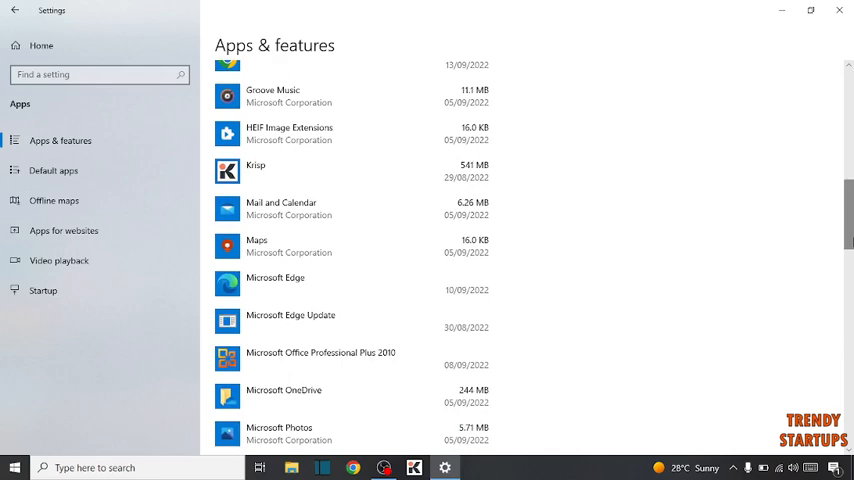
pyautogui.scroll(-3)
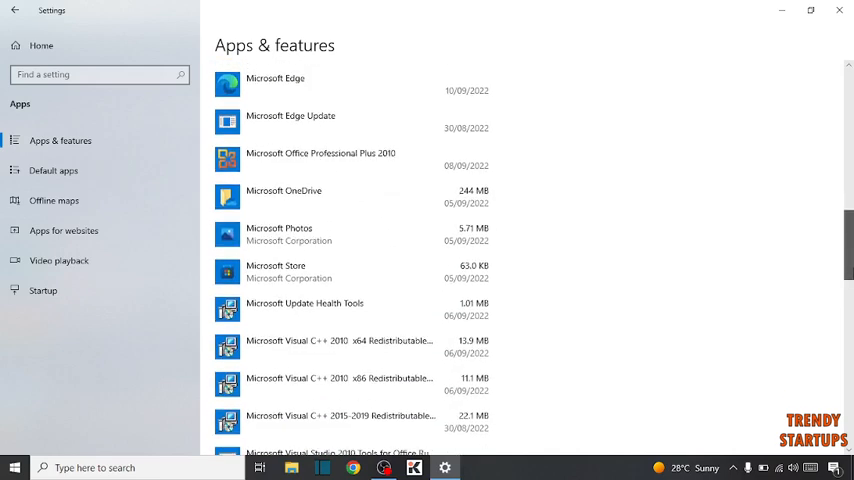
pyautogui.moveTo(280, 272)
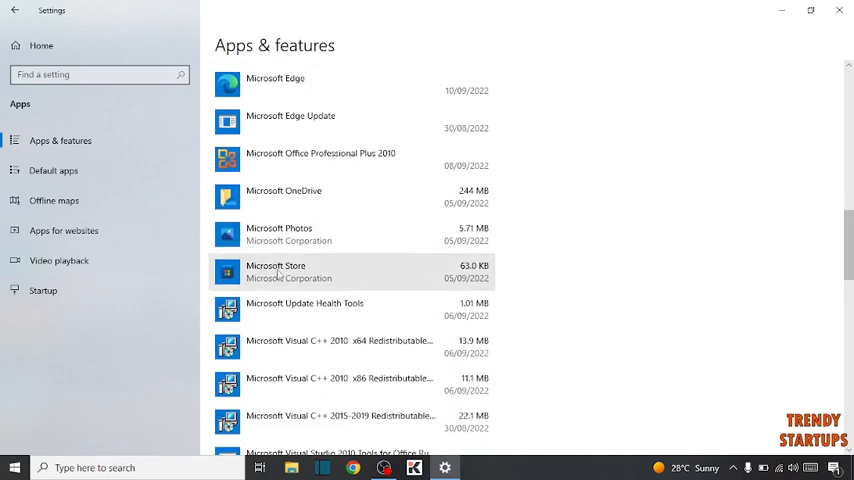
pyautogui.click(350, 272)
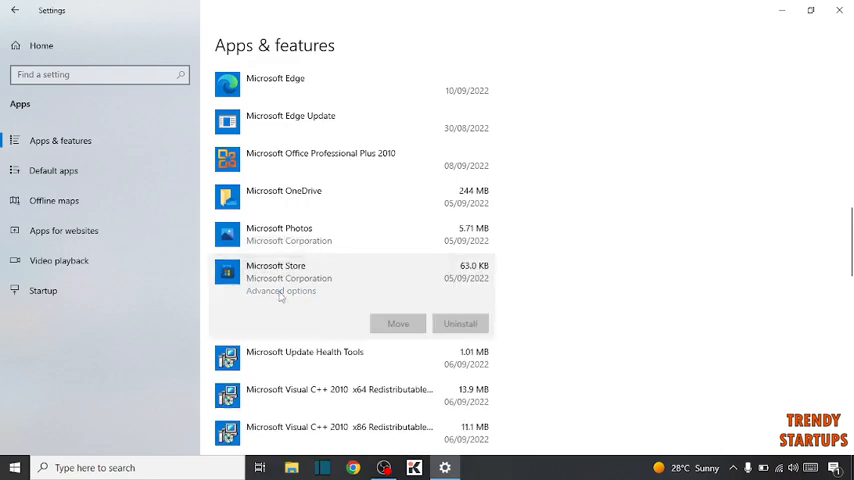
# Show Microsoft Store's Advanced options page scrolled to the Terminate, Repair and Reset section
pyautogui.click(280, 292)
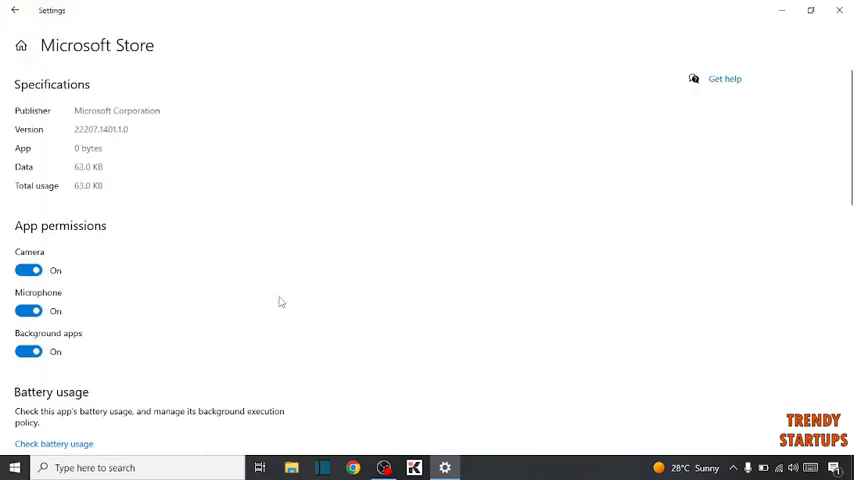
pyautogui.moveTo(360, 298)
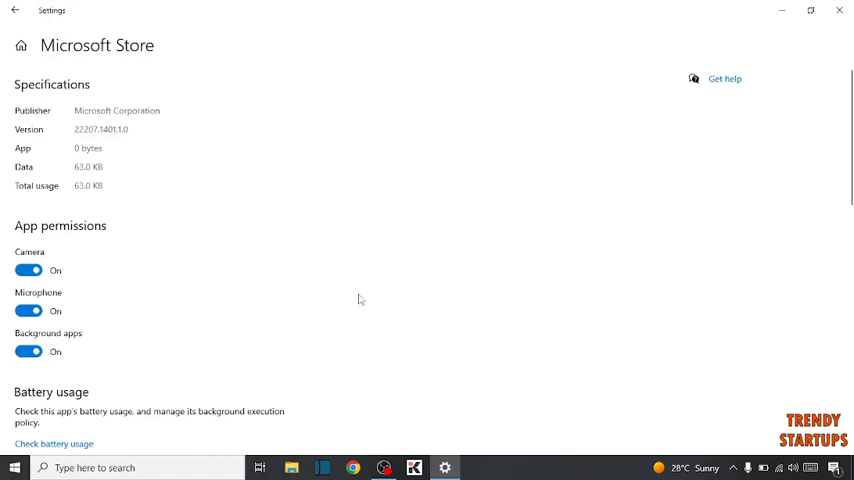
pyautogui.scroll(-3)
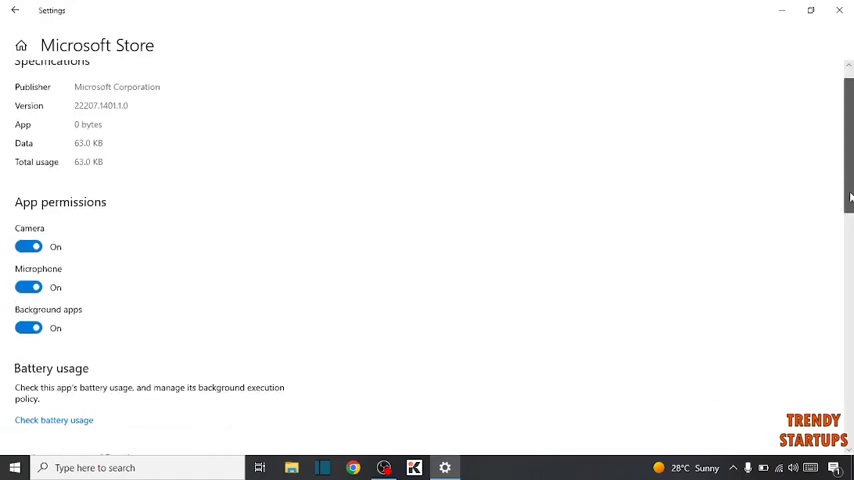
pyautogui.scroll(-3)
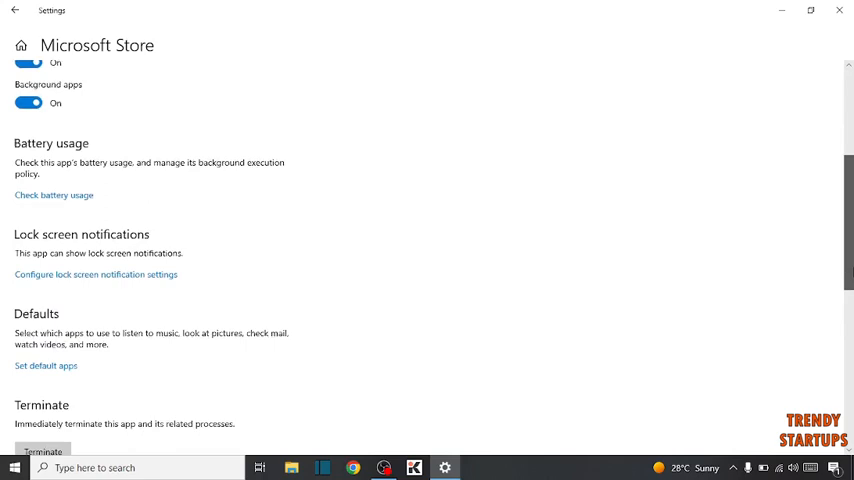
pyautogui.scroll(-3)
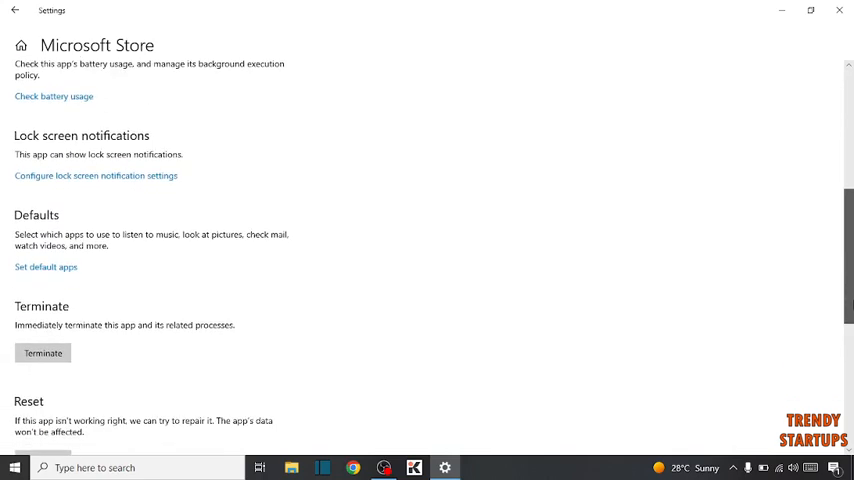
pyautogui.scroll(-3)
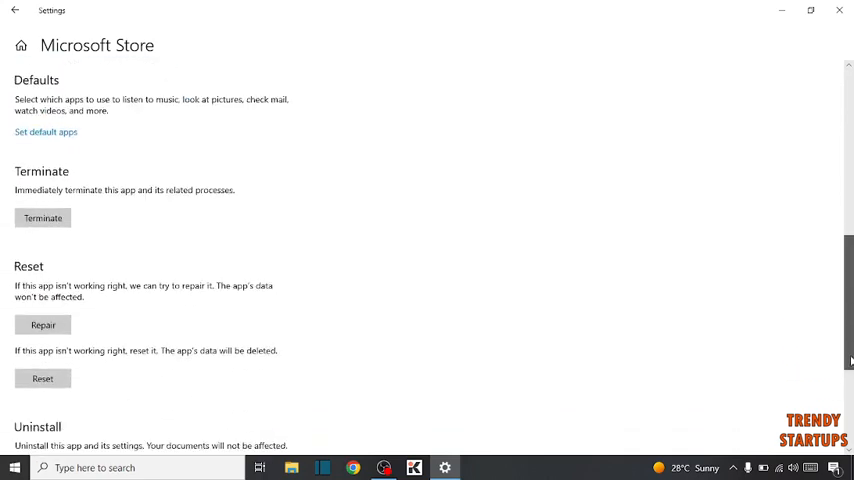
pyautogui.scroll(-3)
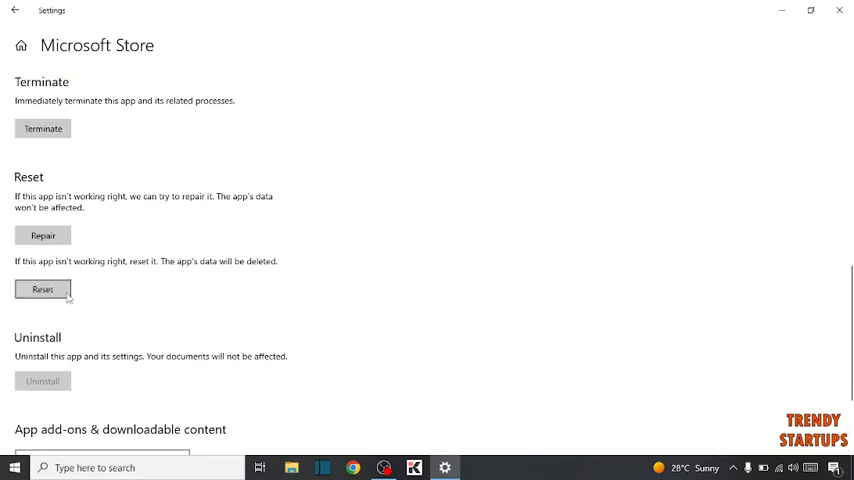
# Reset Microsoft Store, confirming deletion of its data, and return to the desktop
pyautogui.click(42, 288)
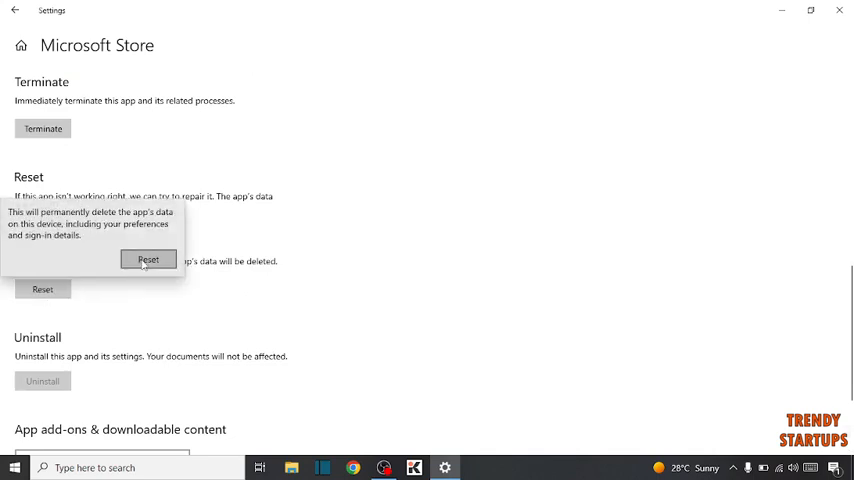
pyautogui.click(148, 260)
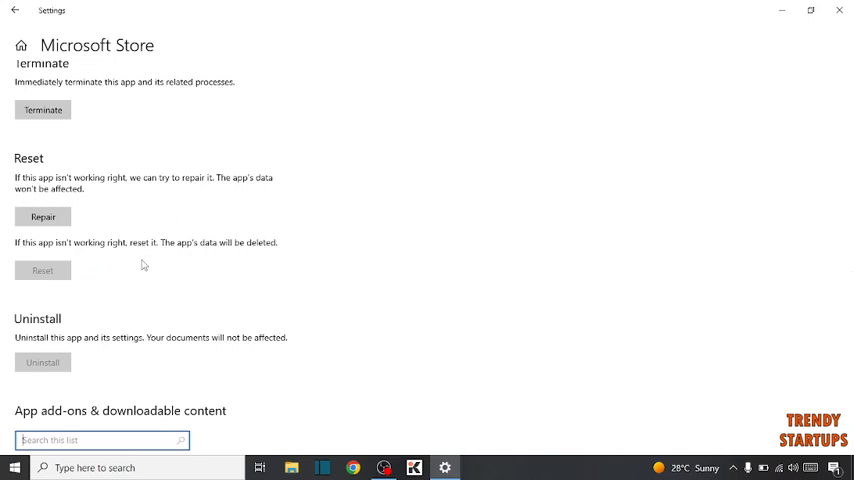
pyautogui.click(42, 270)
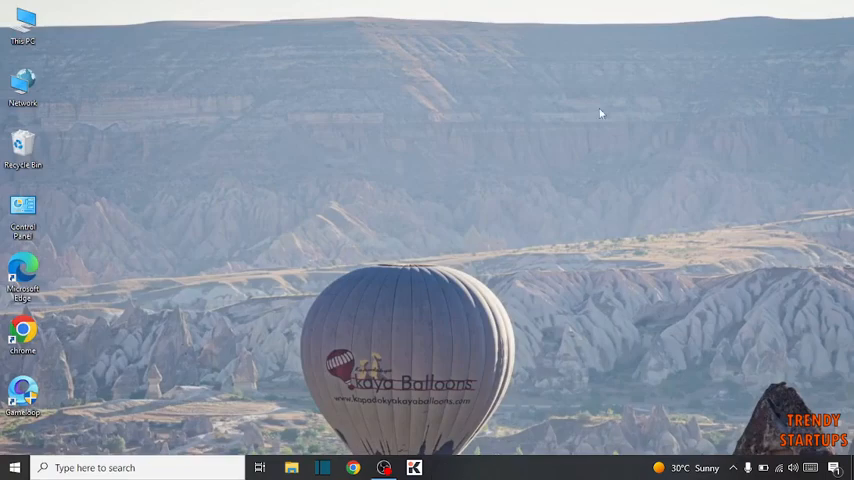
# Bring up the Start menu over the desktop to begin restarting the PC
pyautogui.click(12, 468)
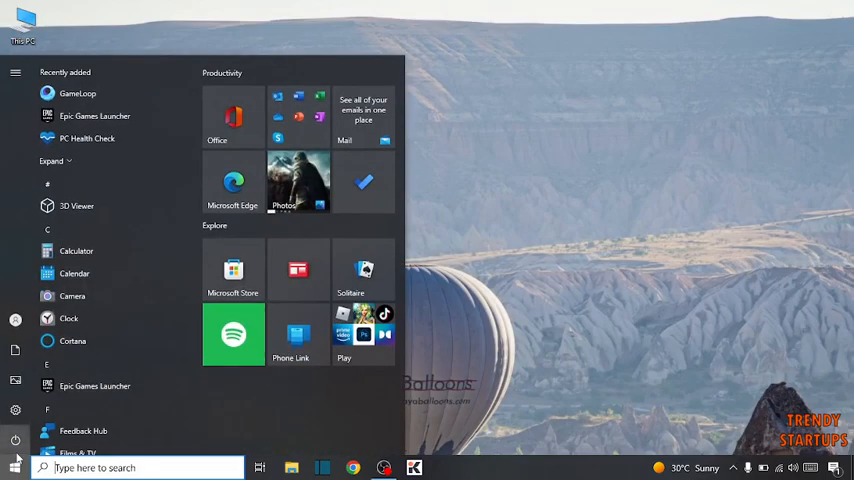